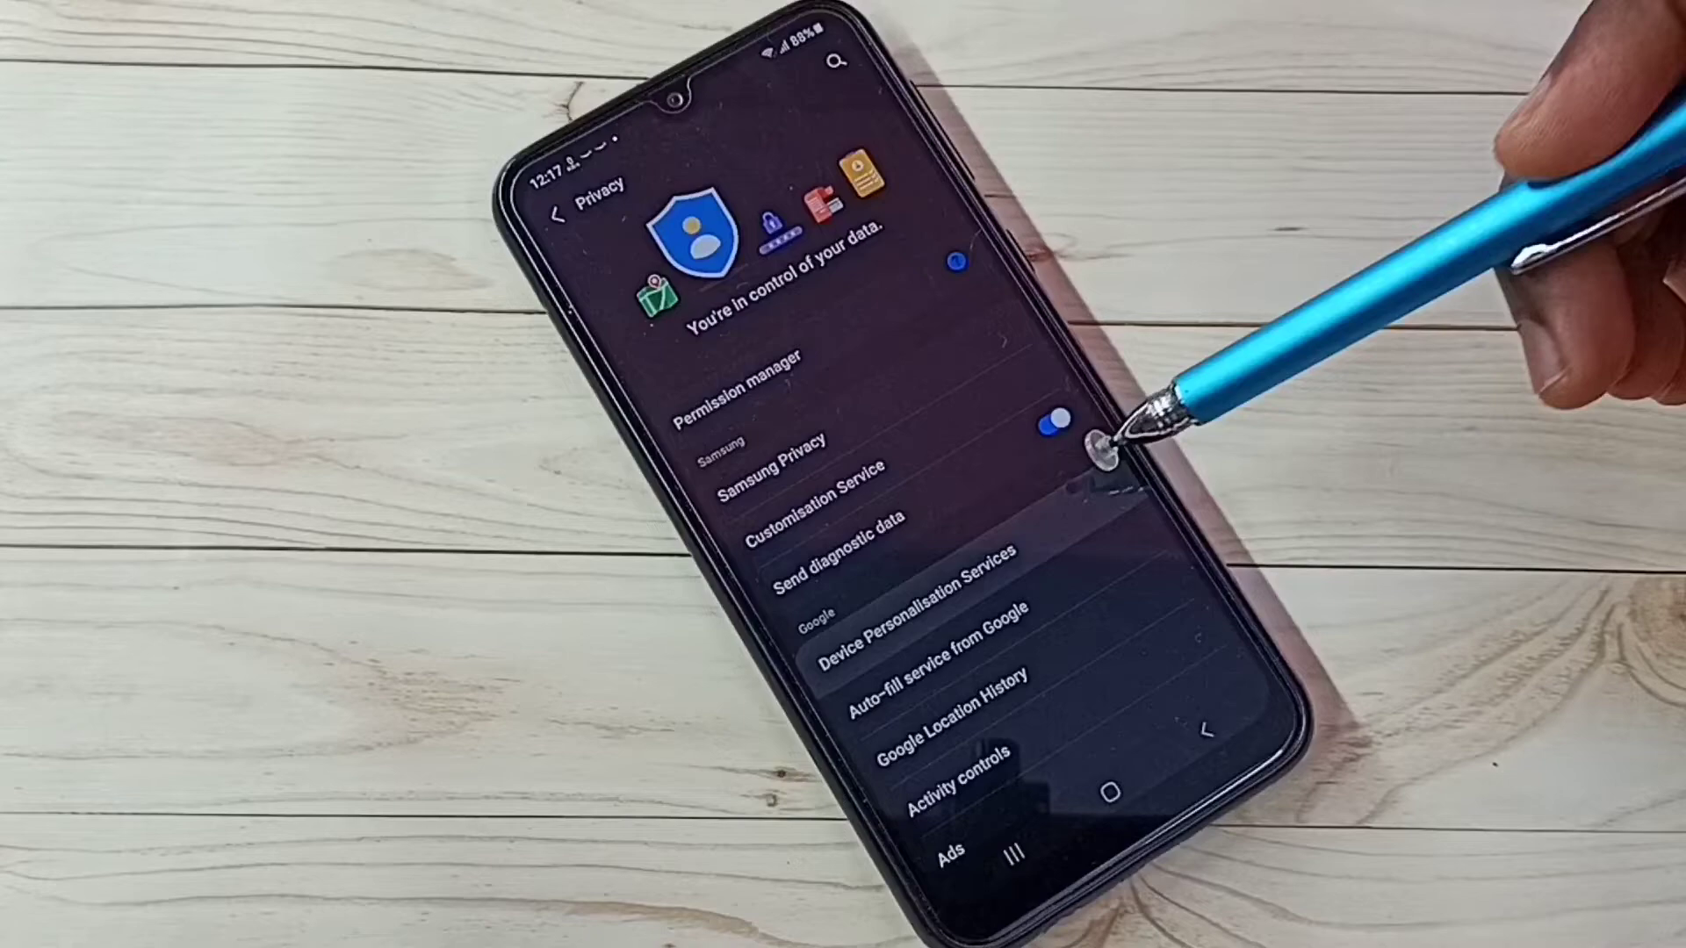
Step: Enter the Google account's Activity controls from the Privacy screen
{"action": "left_click", "coordinate": [925, 637]}
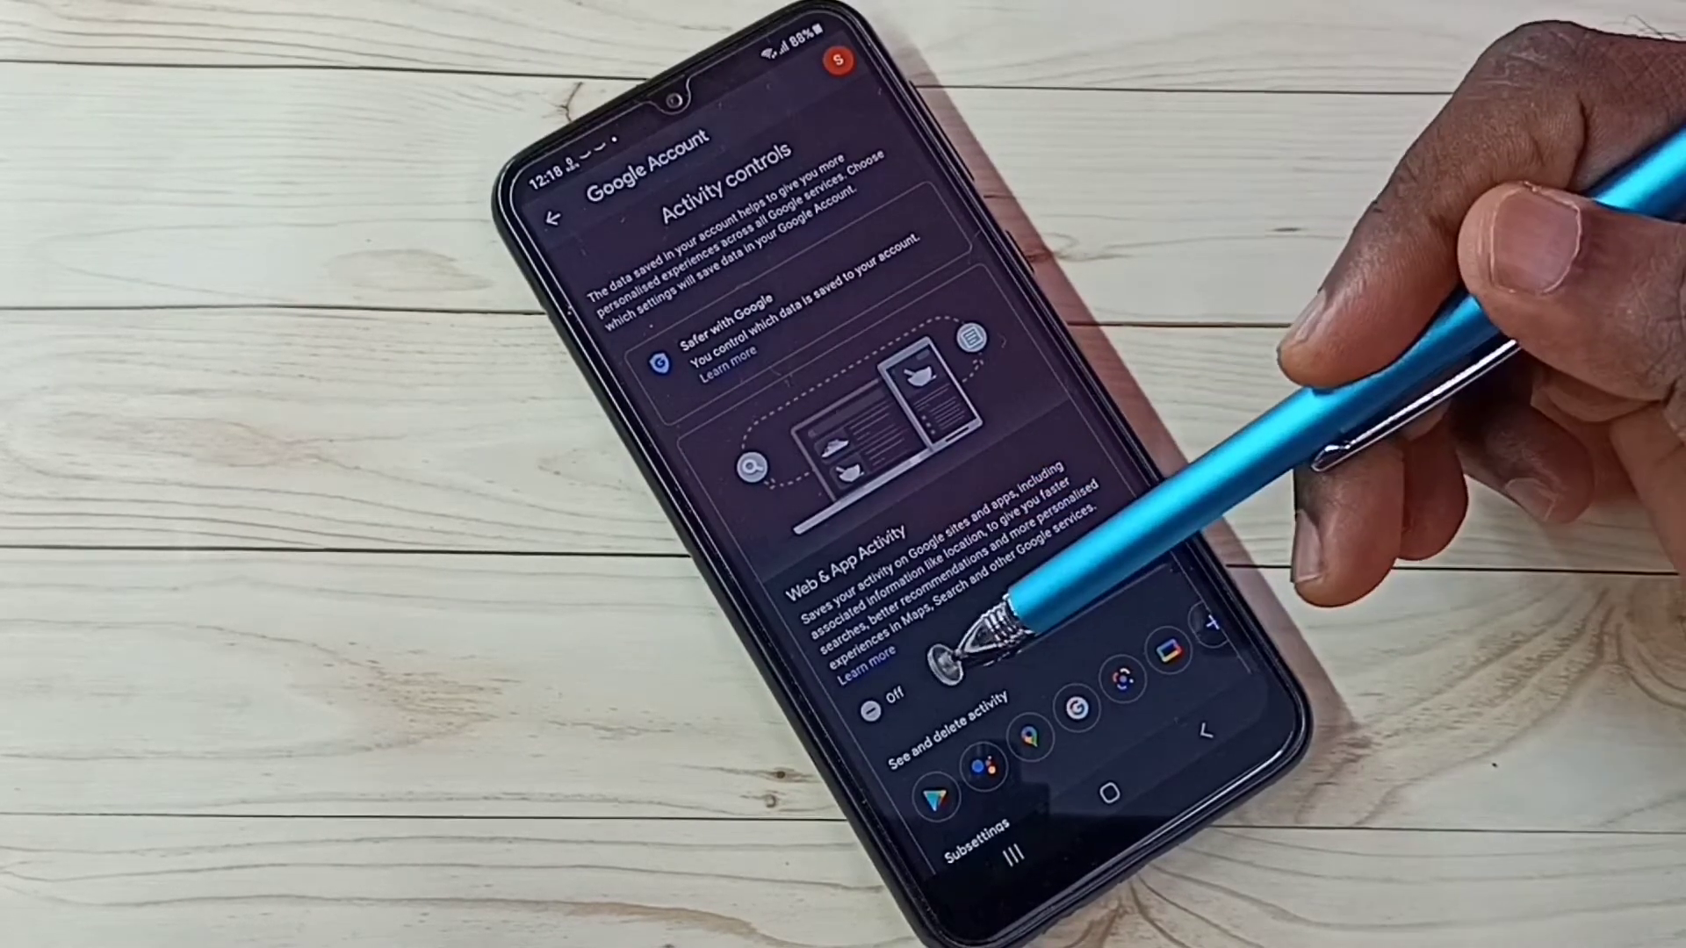
Step: Scroll through Activity controls to confirm Web & App Activity is Off
{"action": "scroll", "scroll_direction": "down", "scroll_amount": 3}
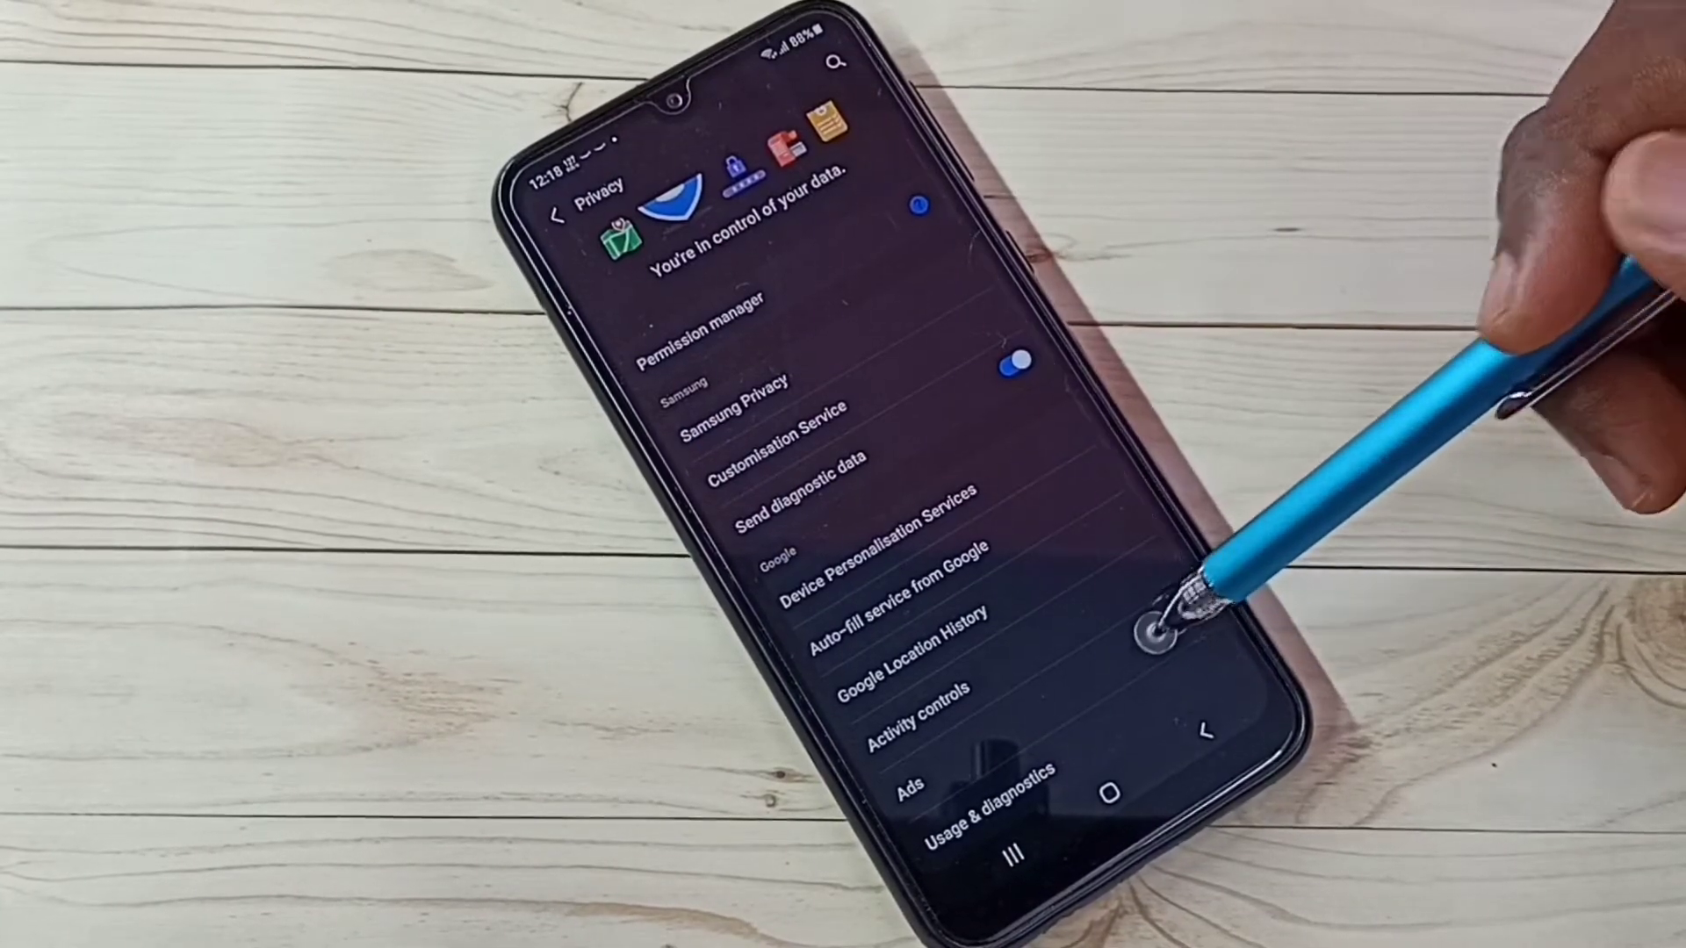
{"action": "left_click", "coordinate": [908, 780]}
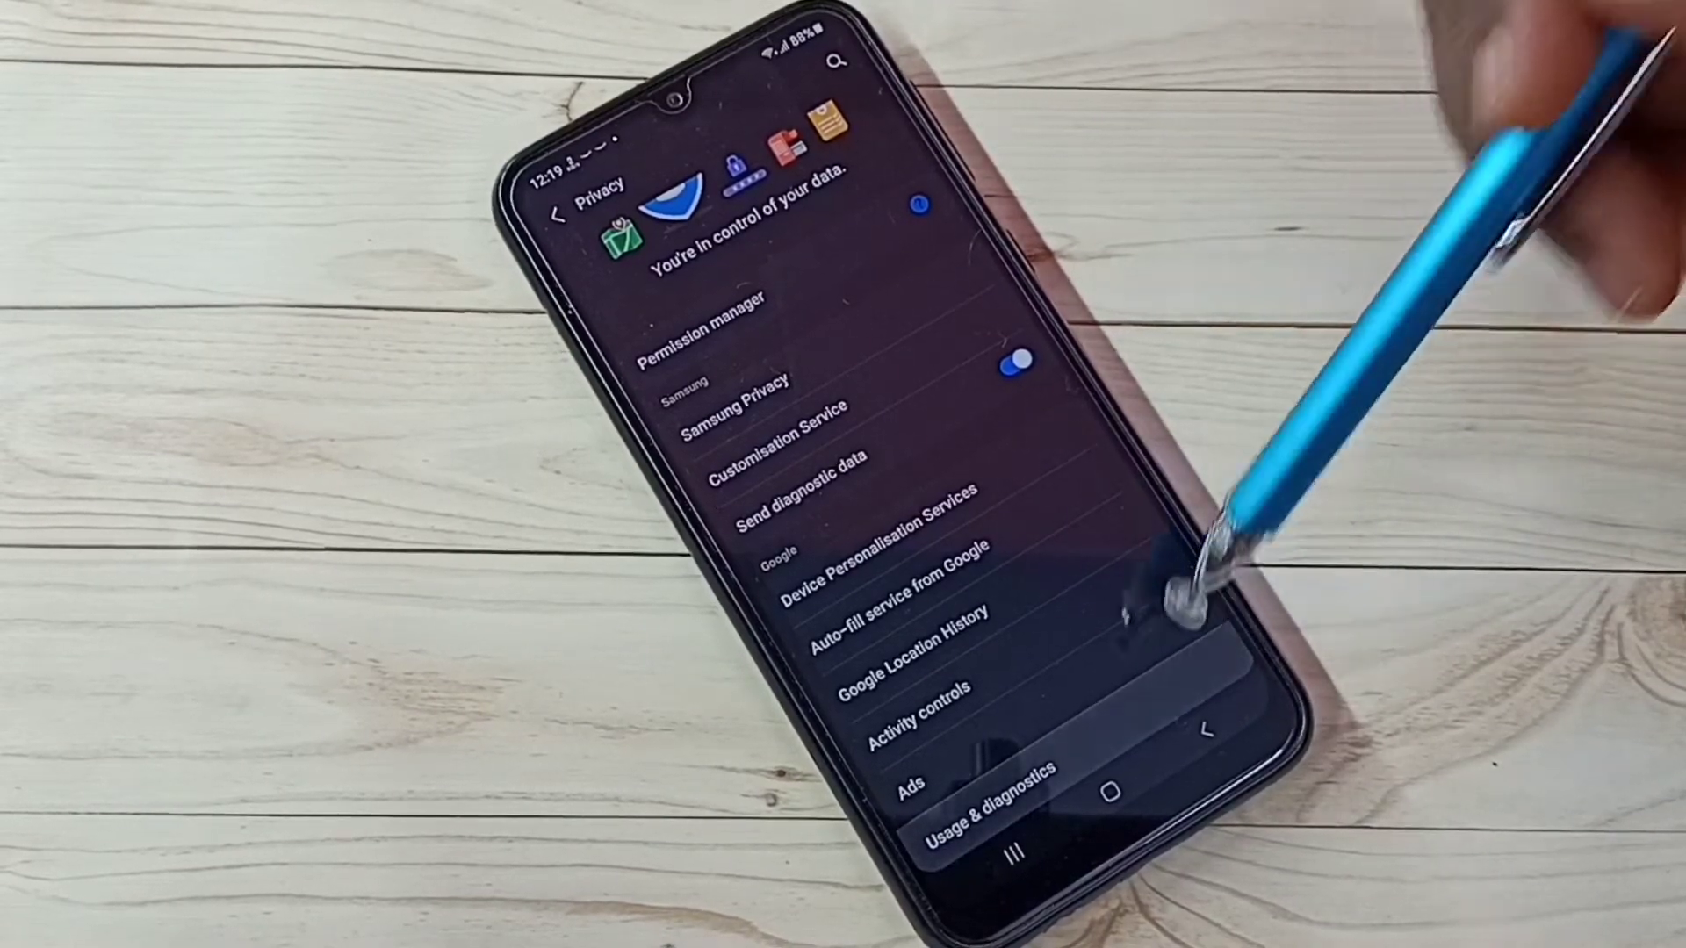
Step: Enter Usage & diagnostics and confirm its switch is Off
{"action": "left_click", "coordinate": [978, 804]}
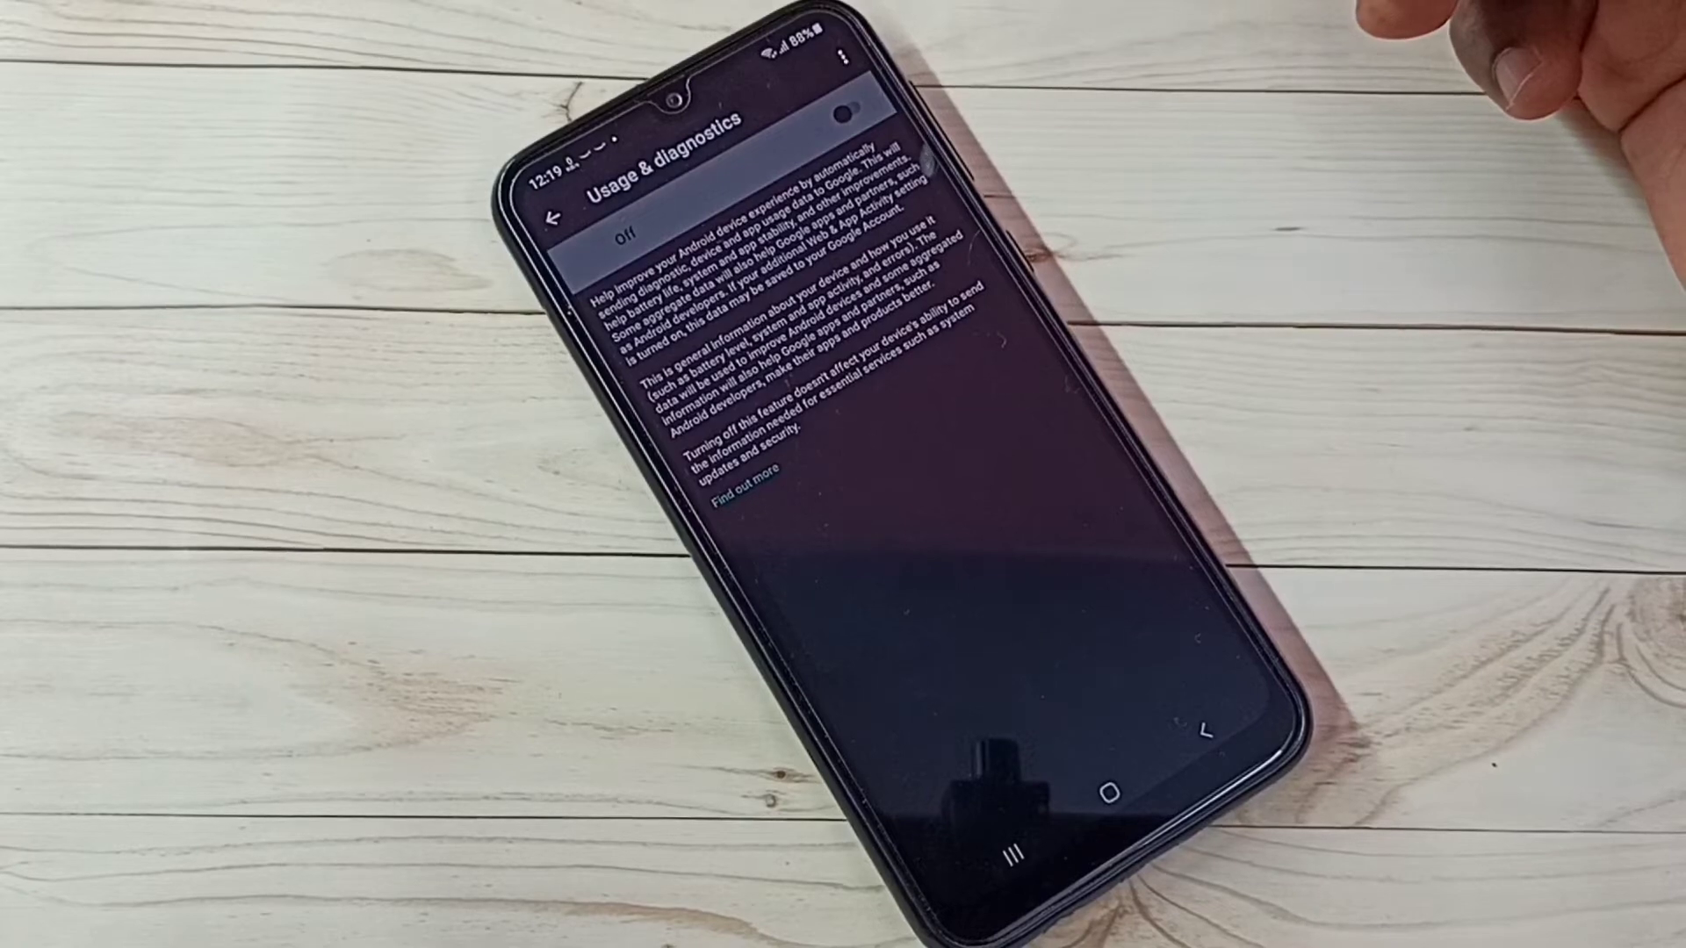
{"action": "mouse_move", "coordinate": [1043, 141]}
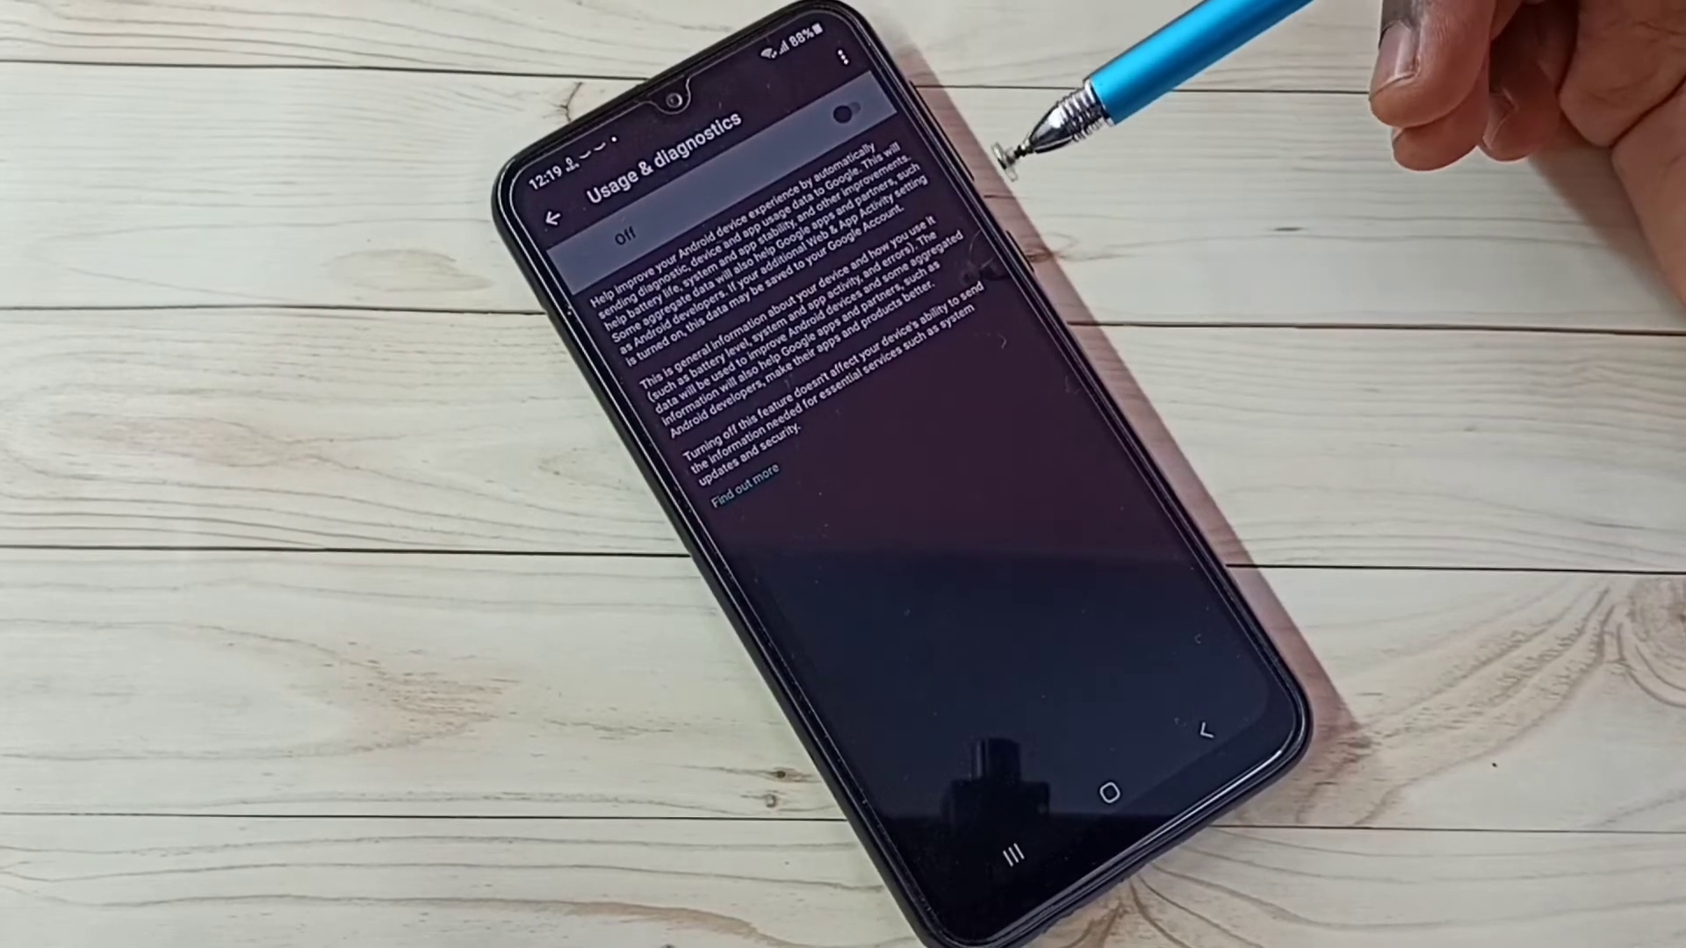
{"action": "mouse_move", "coordinate": [1022, 300]}
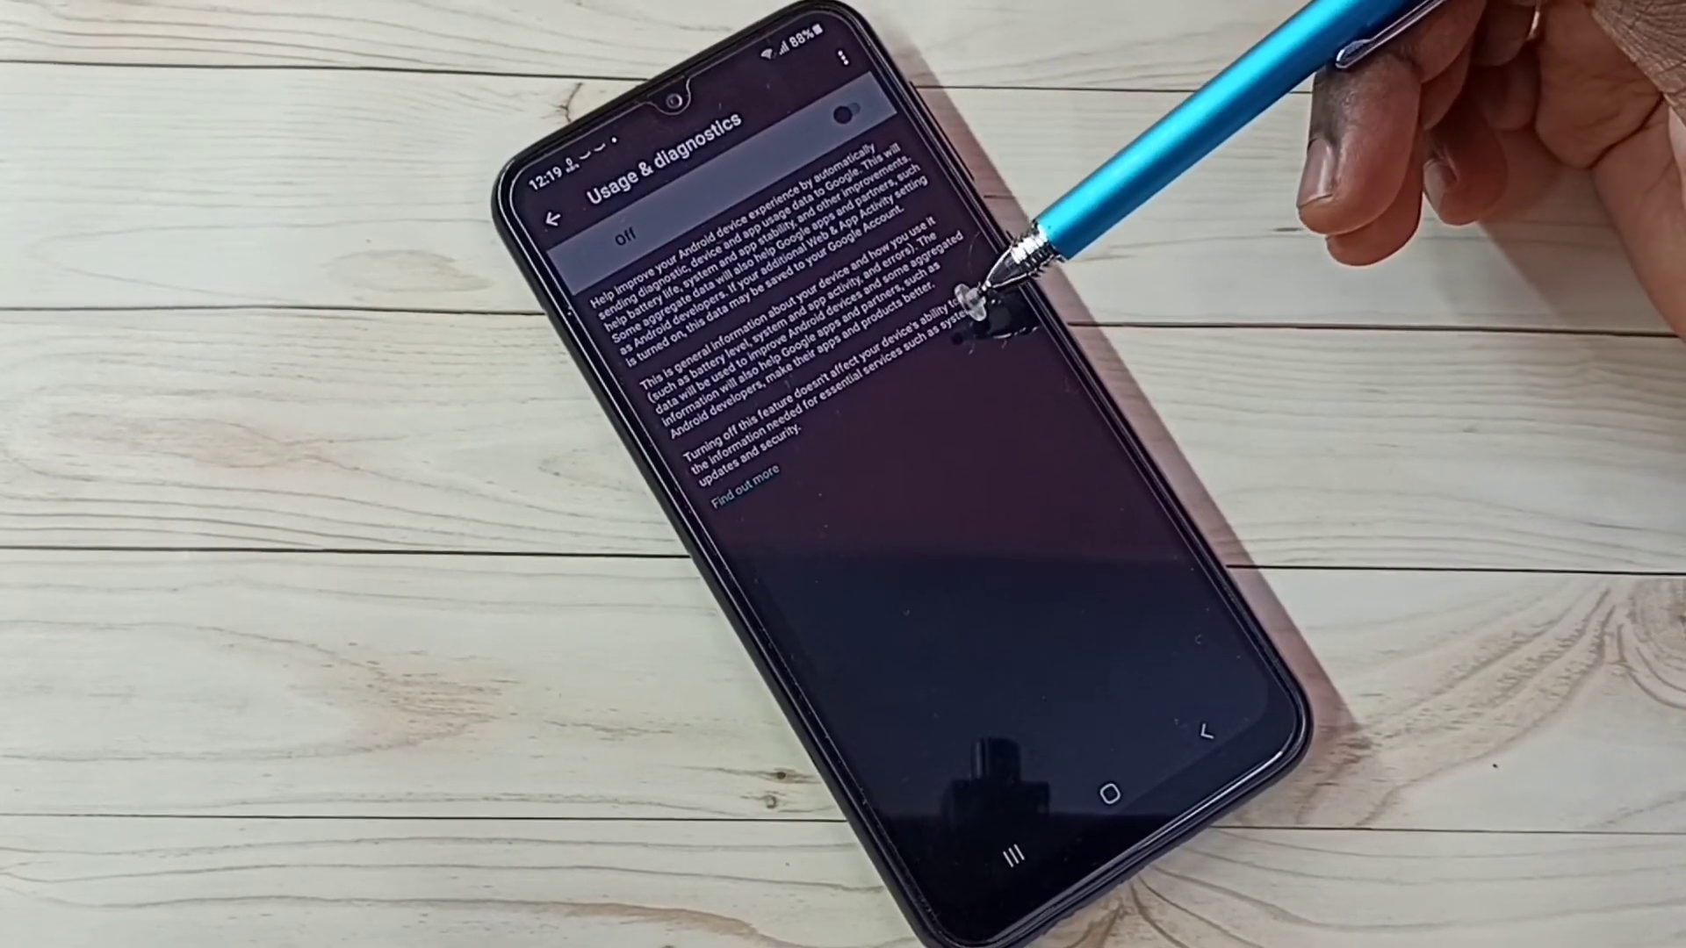